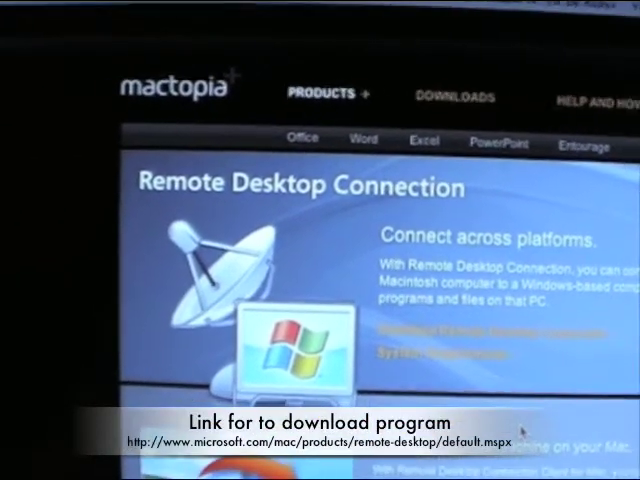
Step: Connect to the Windows Vista PC by its IP address to reach its login screen
scroll("down", 3)
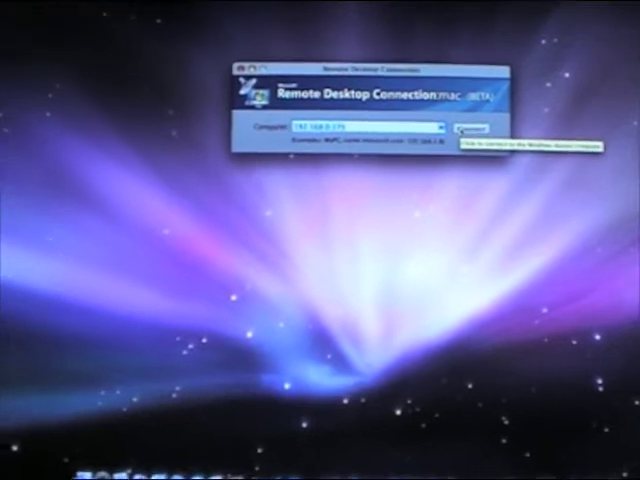
left_click(429, 128)
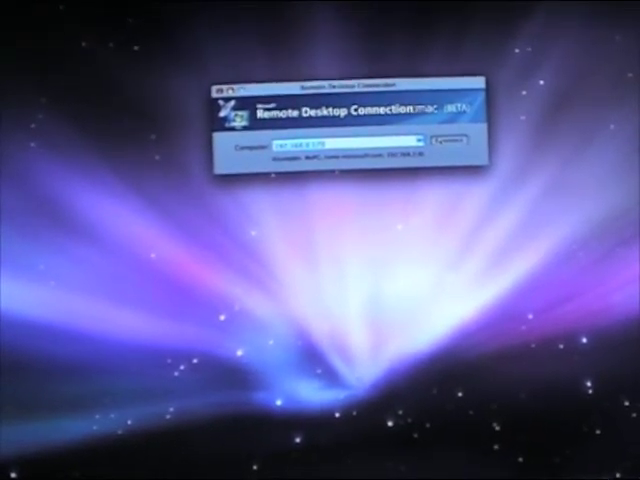
left_click(452, 144)
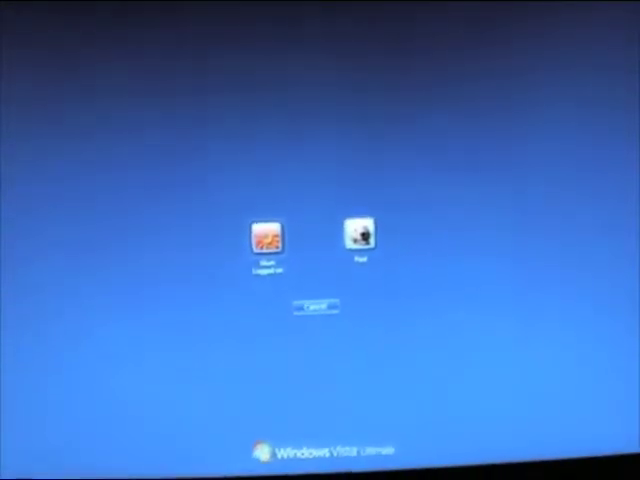
left_click(358, 237)
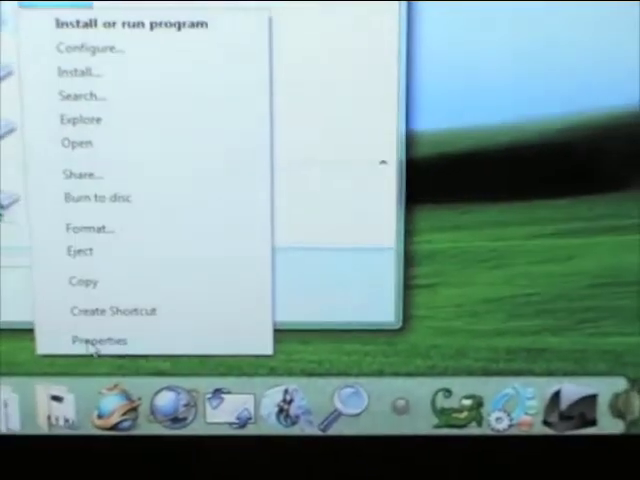
Step: Show the remote DVD drive's Properties from its context menu
left_click(99, 341)
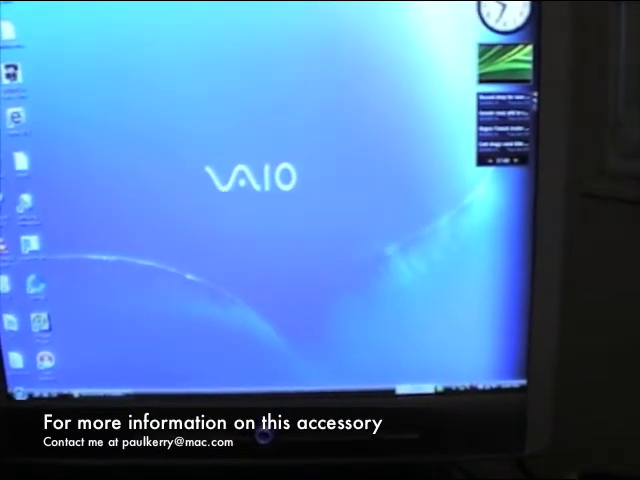
Step: Open the Vista Start menu from the taskbar
left_click(35, 388)
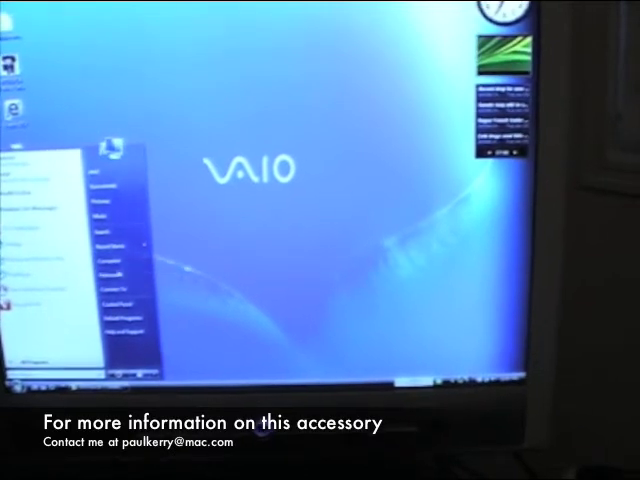